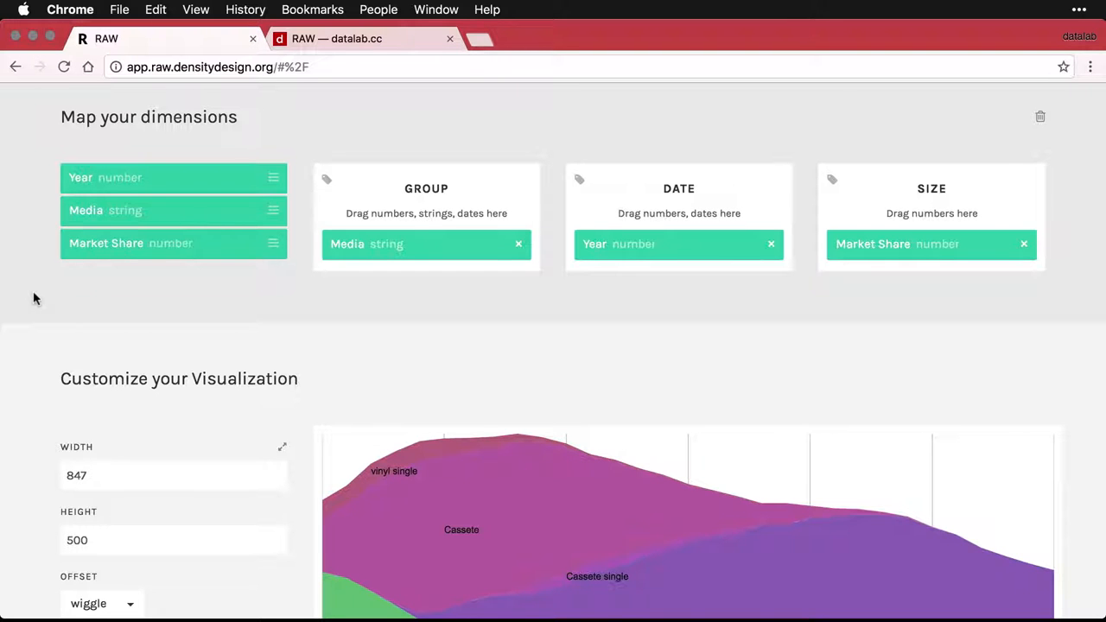
# Scroll past the Customize your Visualization options down to the Embed Code box
pyautogui.scroll(-3)
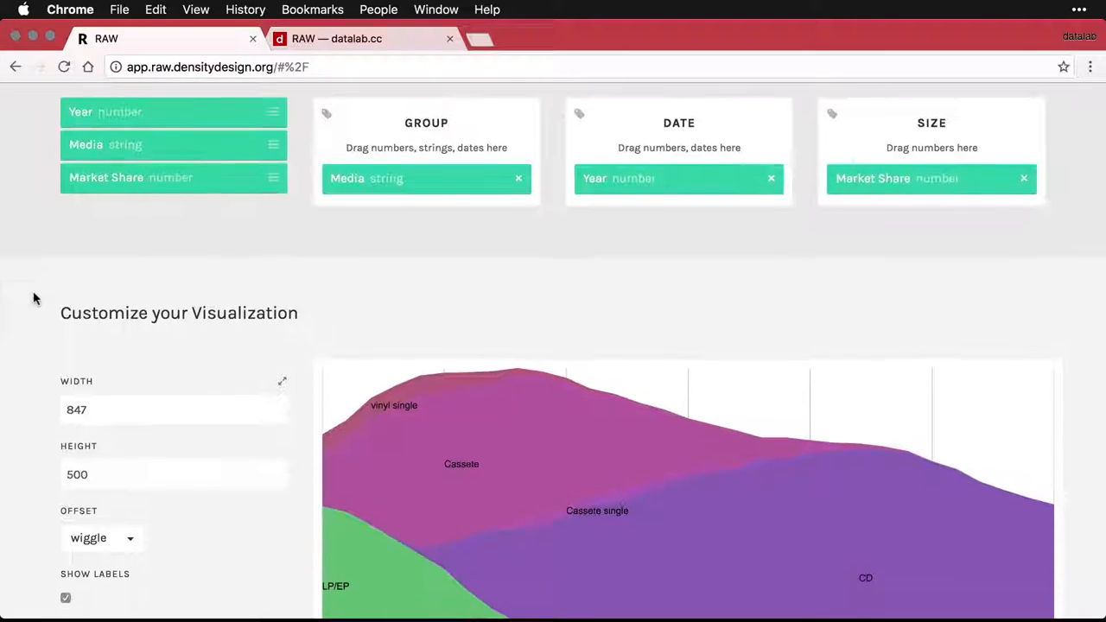
pyautogui.scroll(-3)
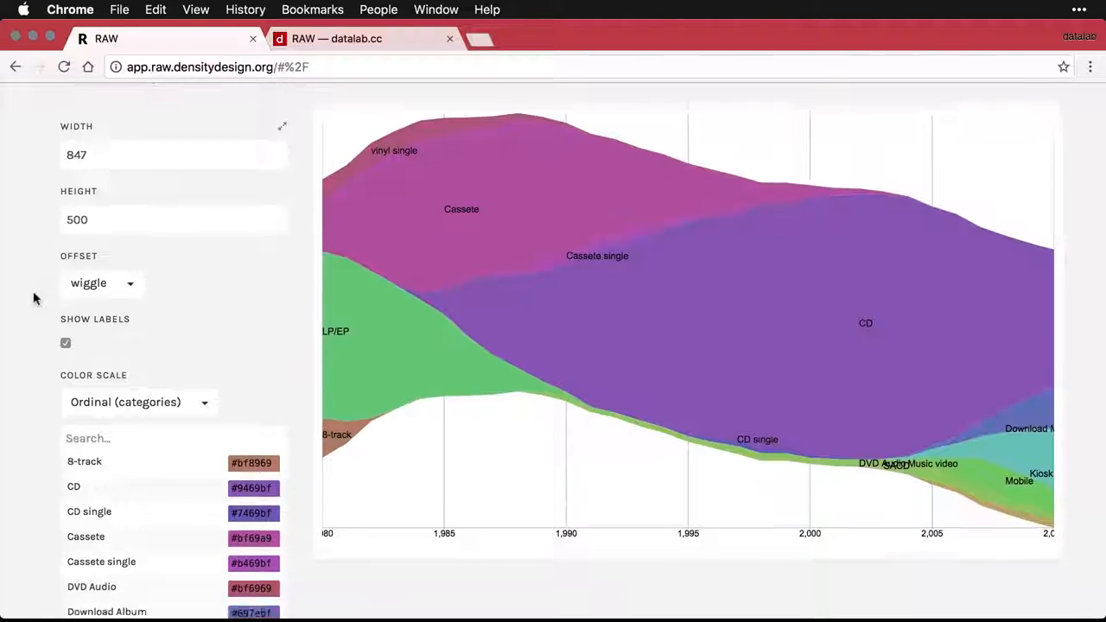
pyautogui.scroll(-3)
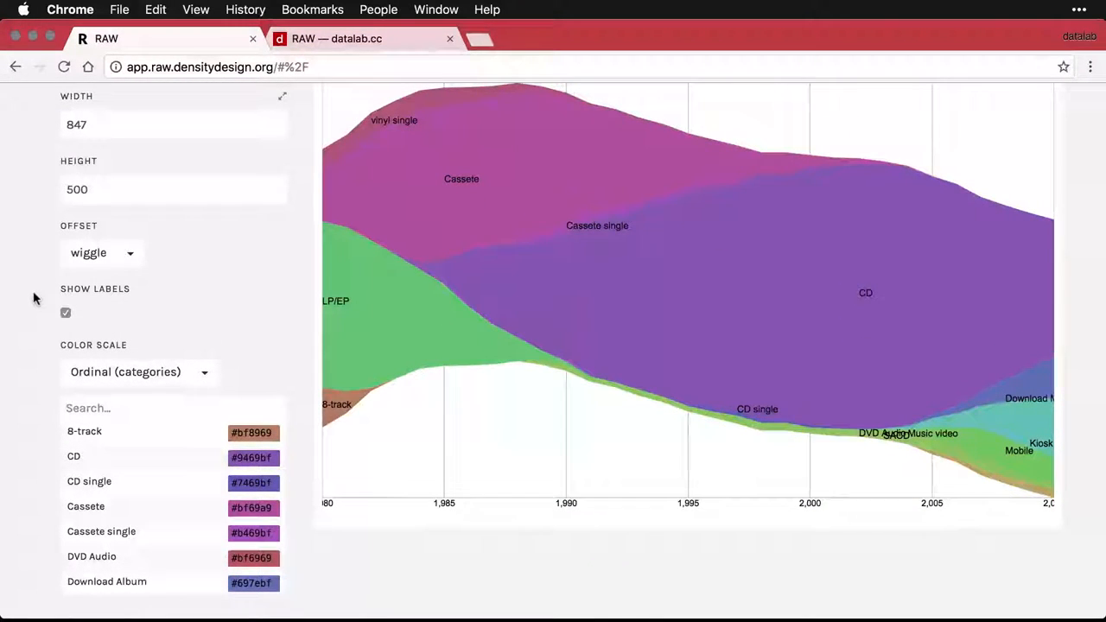
pyautogui.scroll(-3)
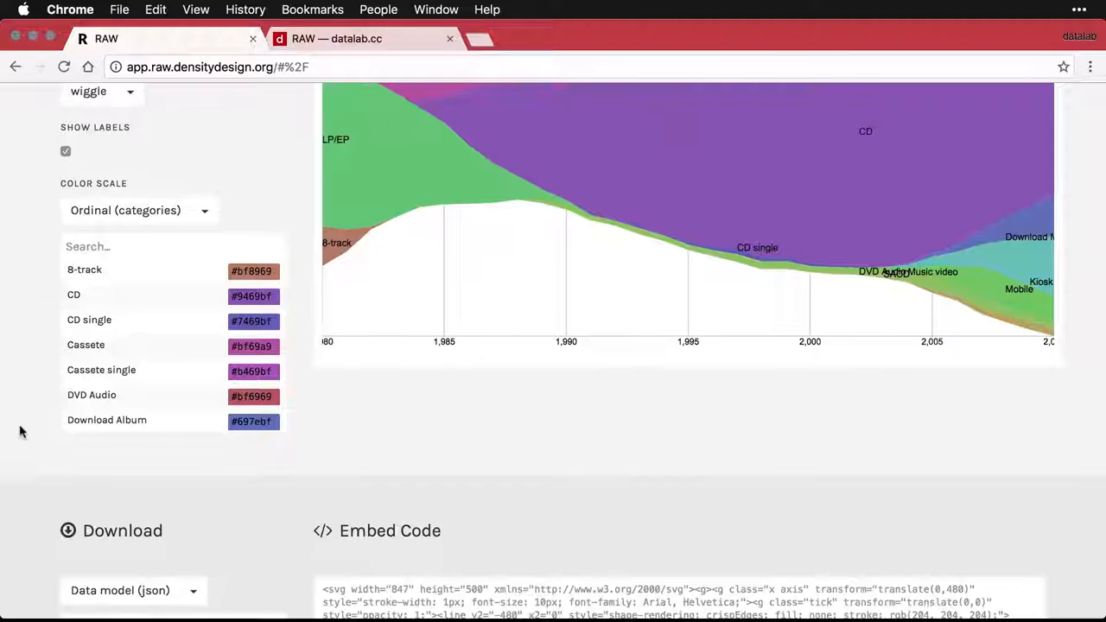
pyautogui.scroll(-3)
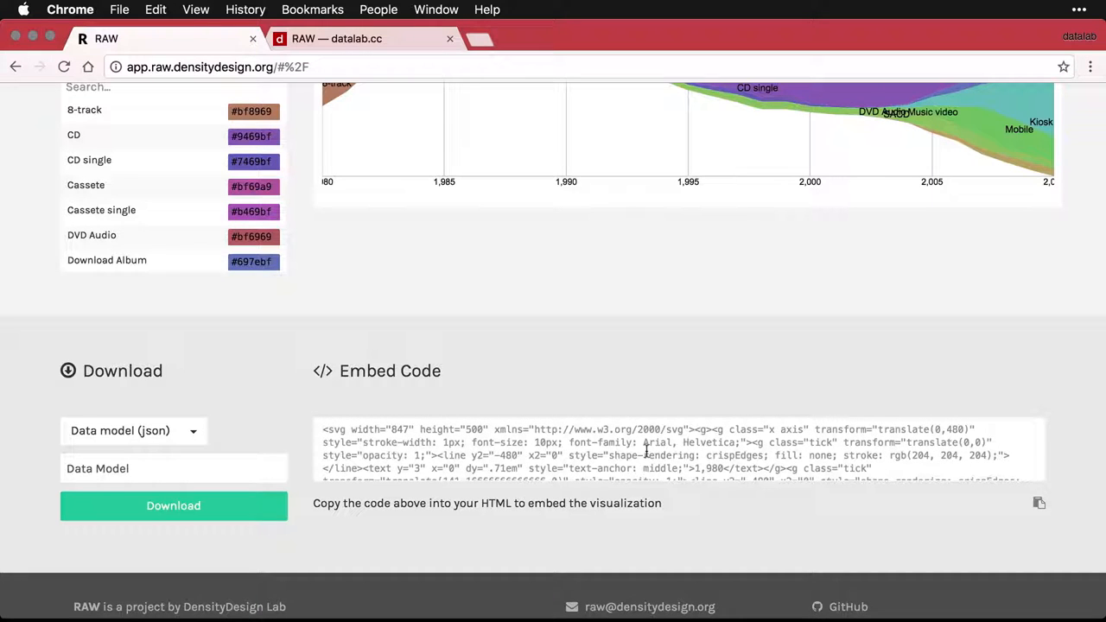
pyautogui.moveTo(833, 539)
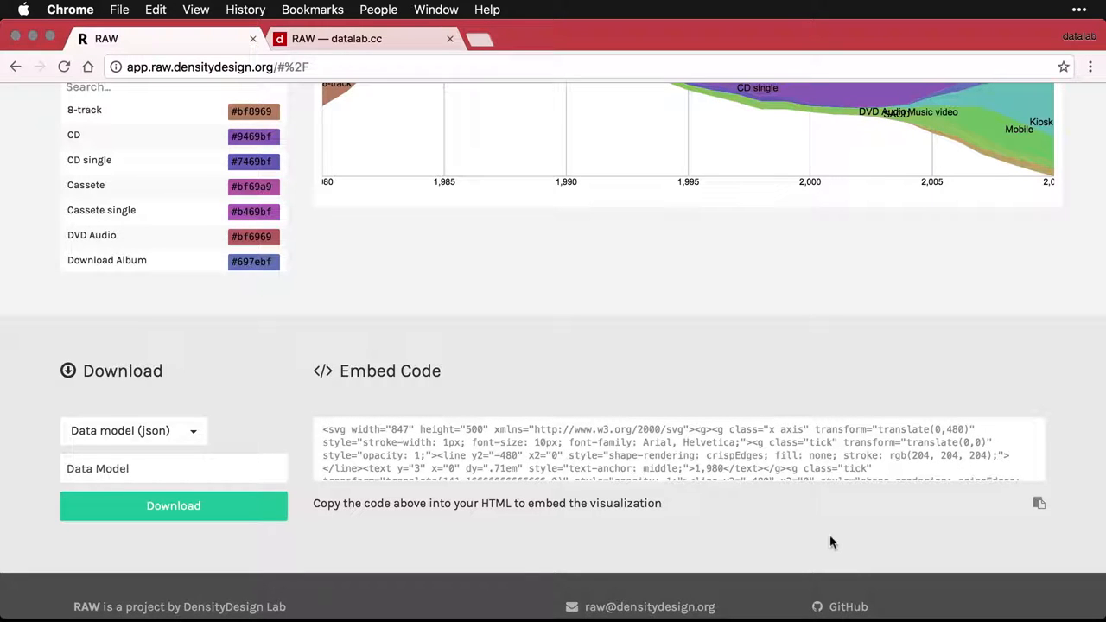
pyautogui.moveTo(1037, 505)
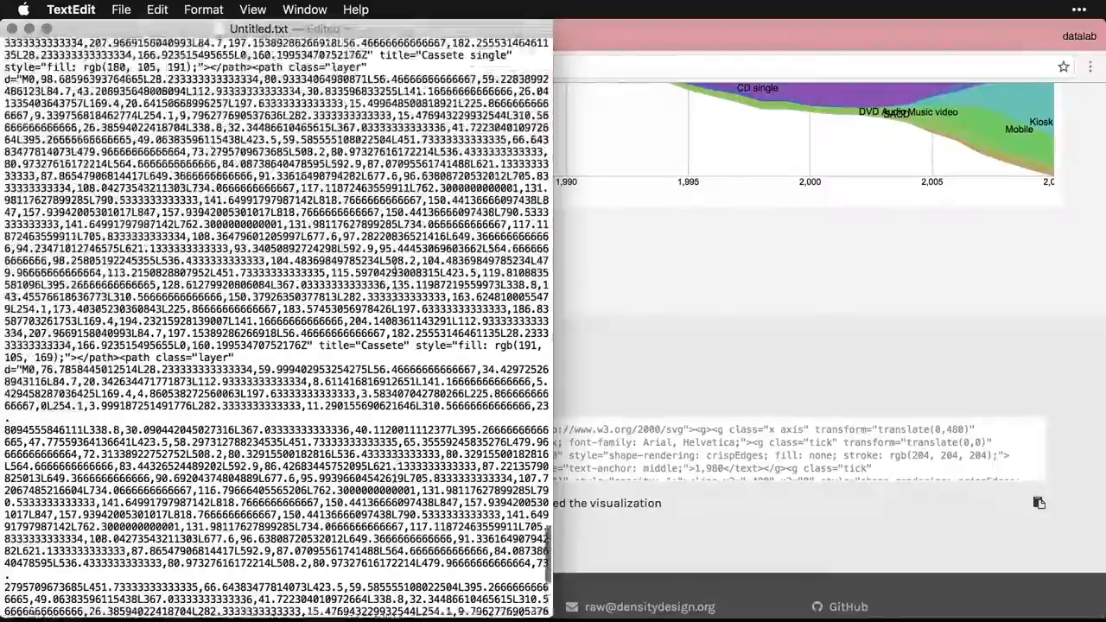
# Bring up the Save dialog for the pasted SVG code document (Cmd+S)
pyautogui.scroll(-3)
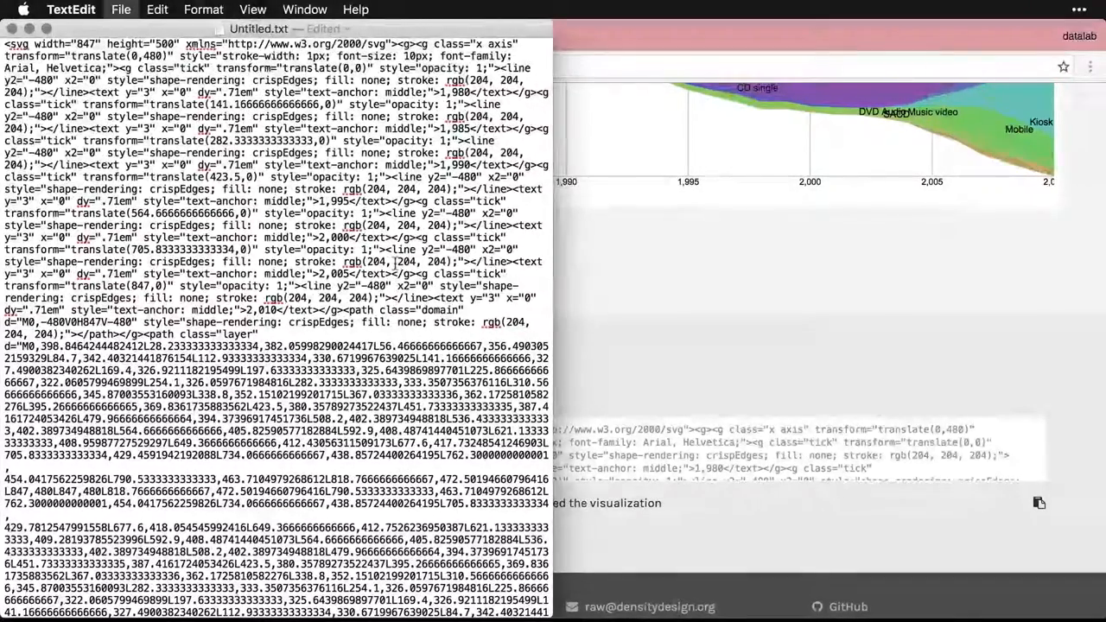
pyautogui.press('cmd+s')
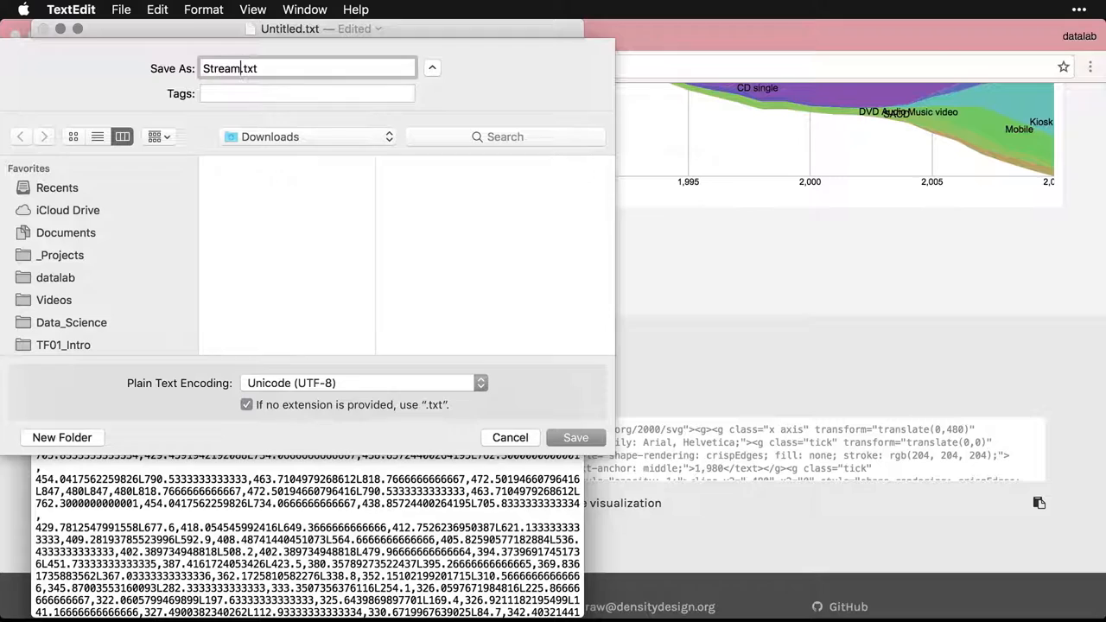
# Name the file StreamGraph.html, save it to Downloads and keep the .html extension
pyautogui.write('G')
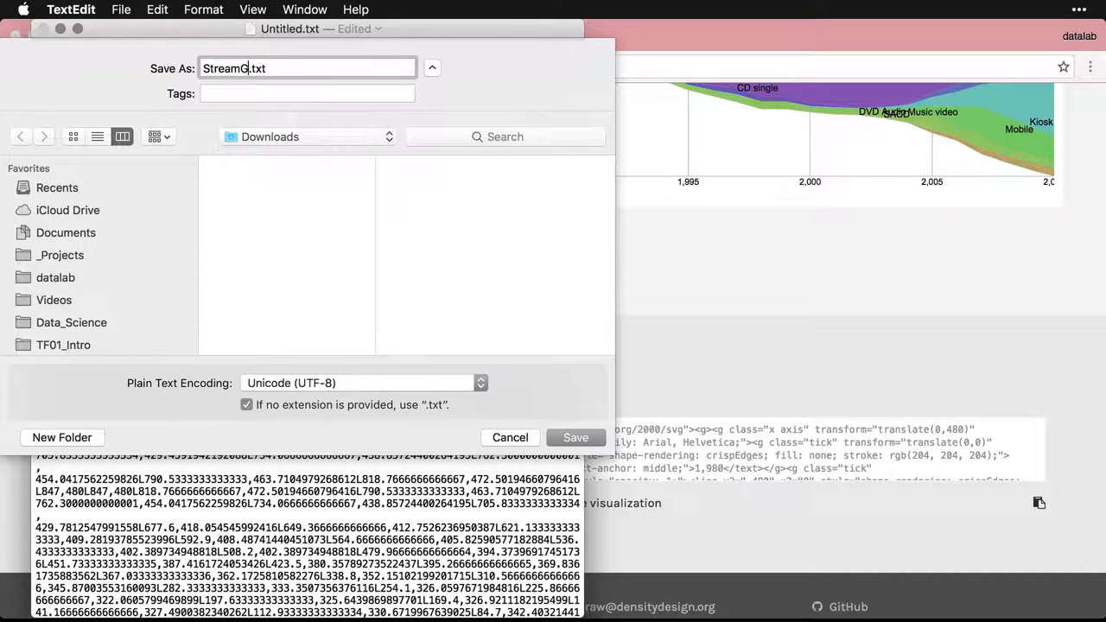
pyautogui.write('raph')
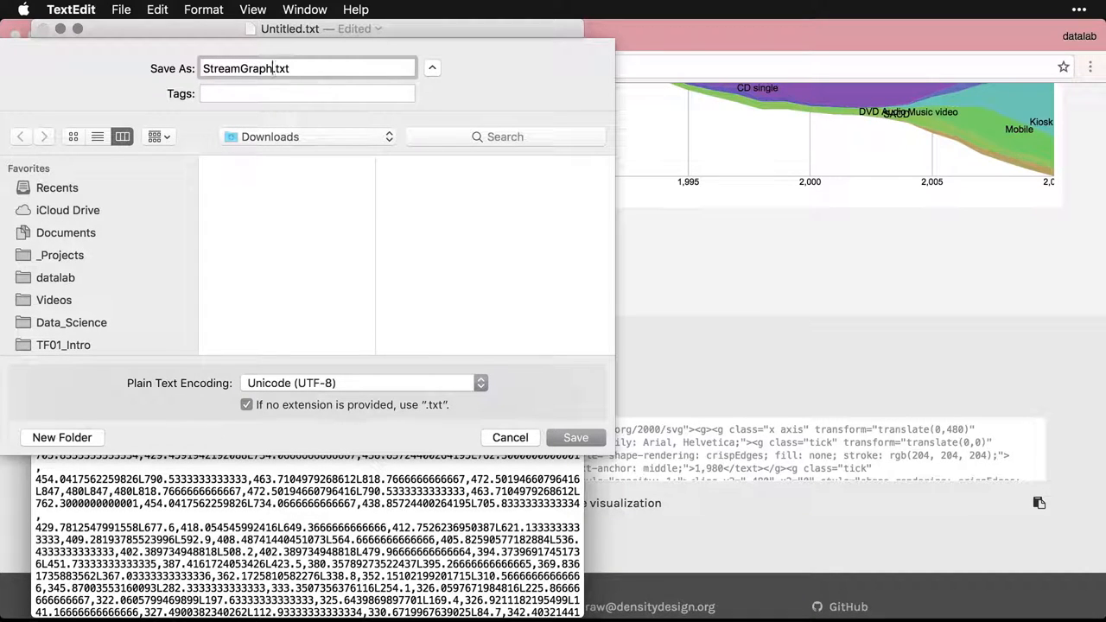
pyautogui.press('Backspace')
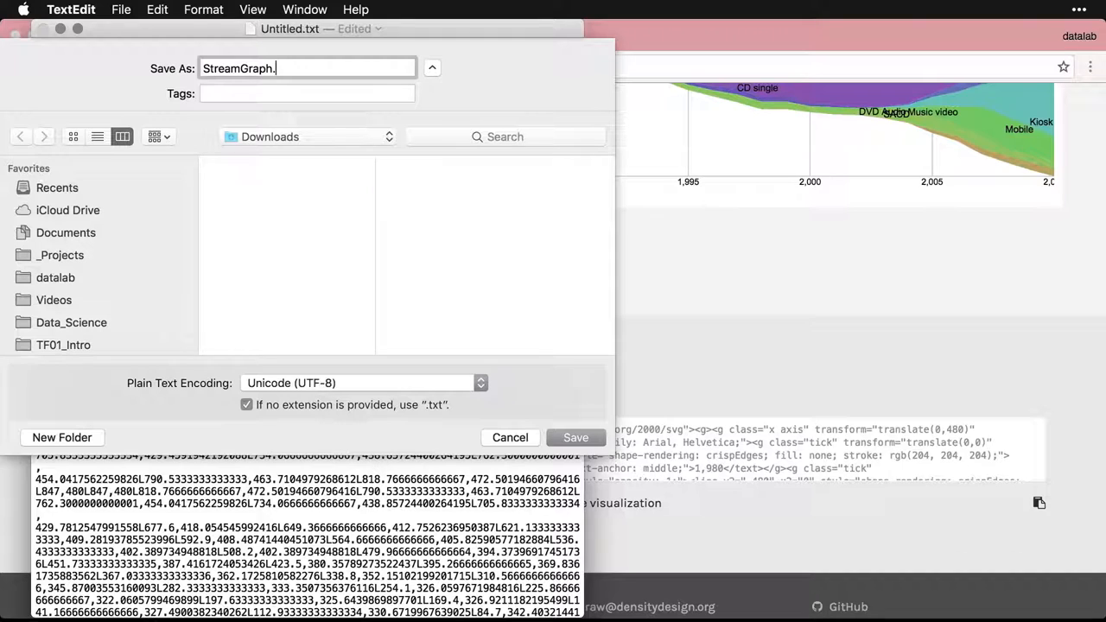
pyautogui.write('htm')
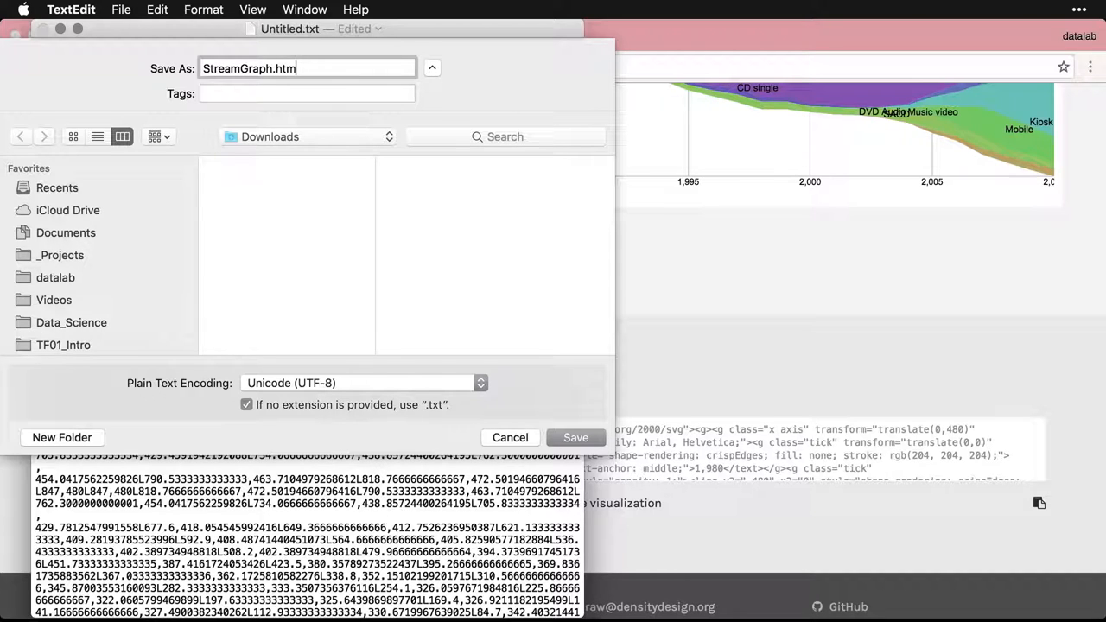
pyautogui.write('l')
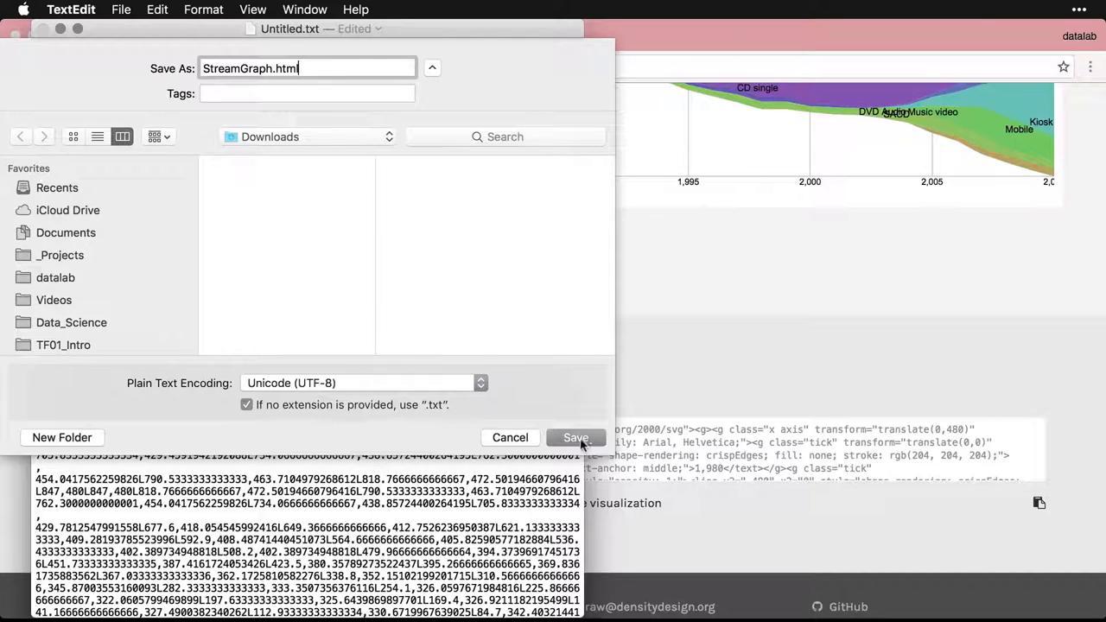
pyautogui.click(575, 437)
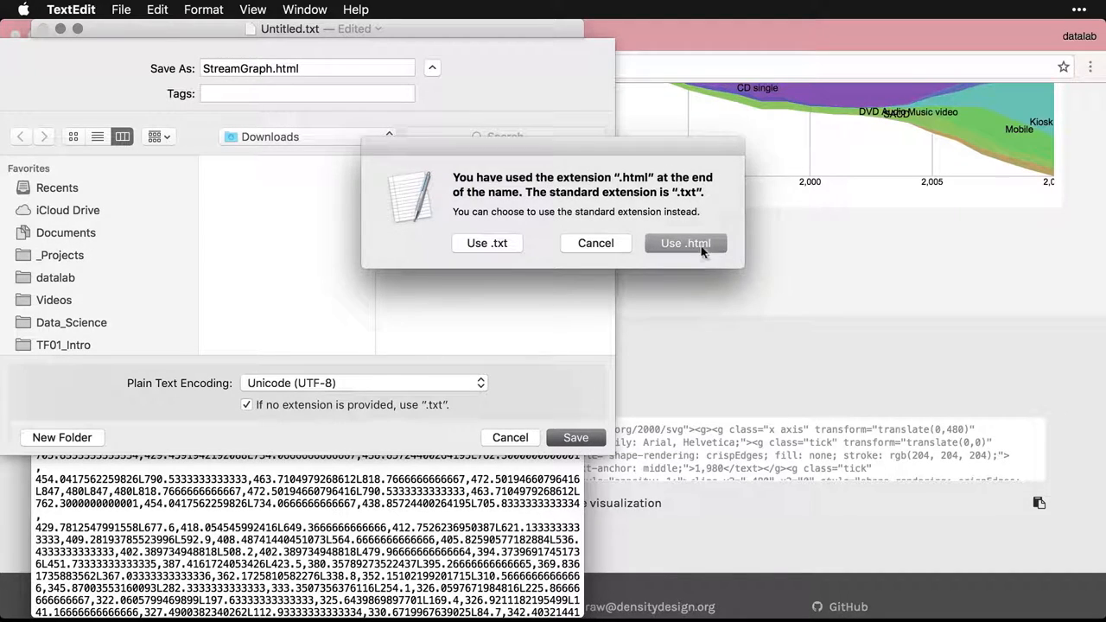
pyautogui.click(686, 242)
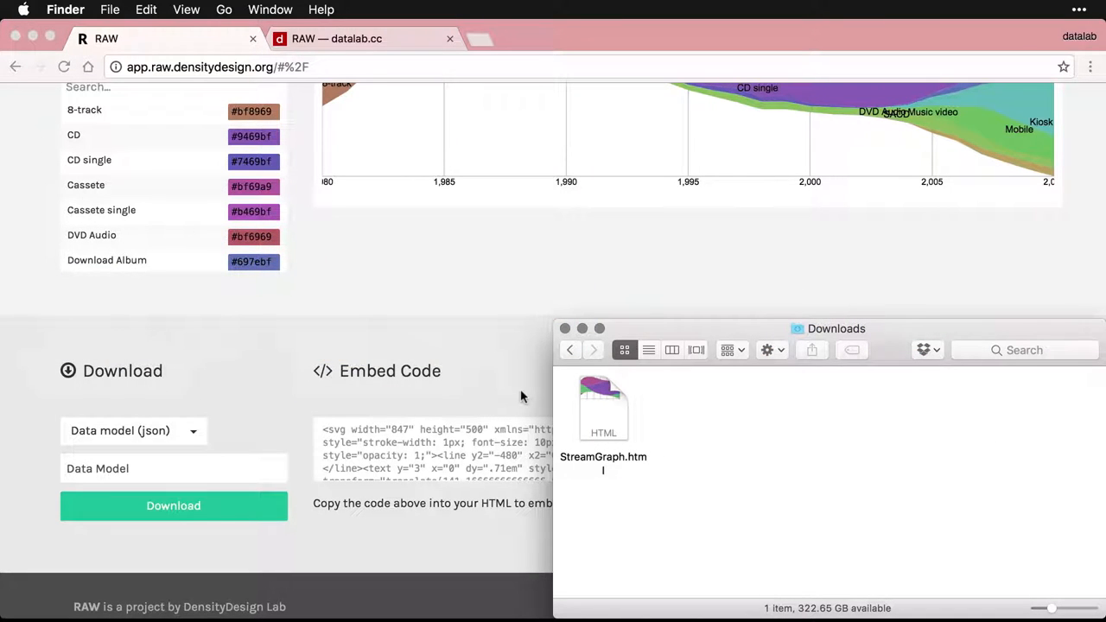
# Preview StreamGraph.html in Downloads and open it with Google Chrome
pyautogui.click(603, 407)
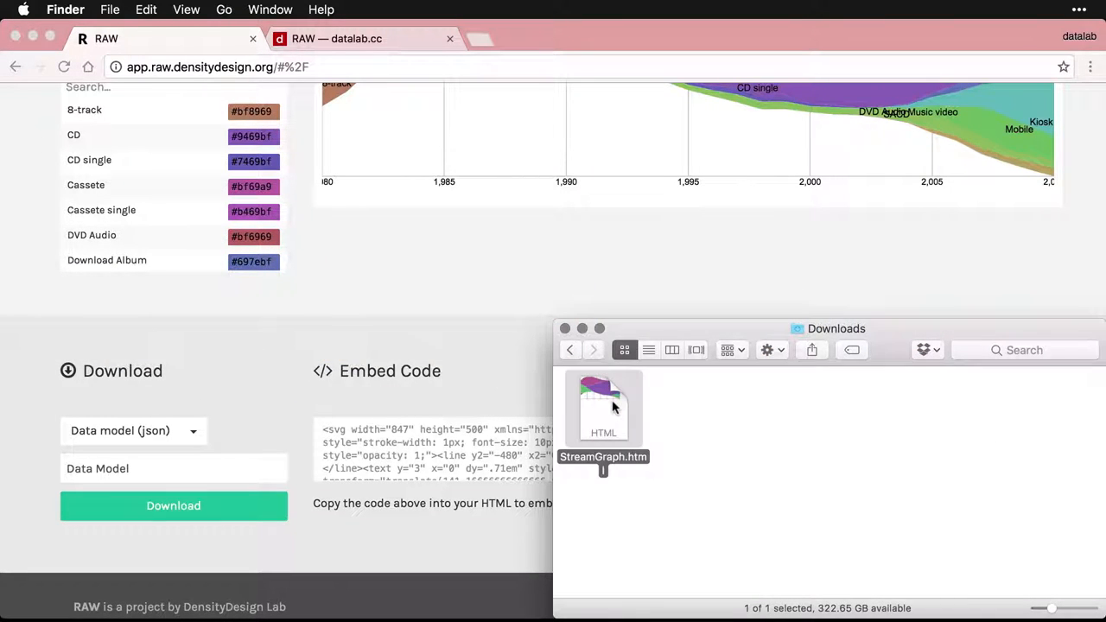
pyautogui.doubleClick(604, 406)
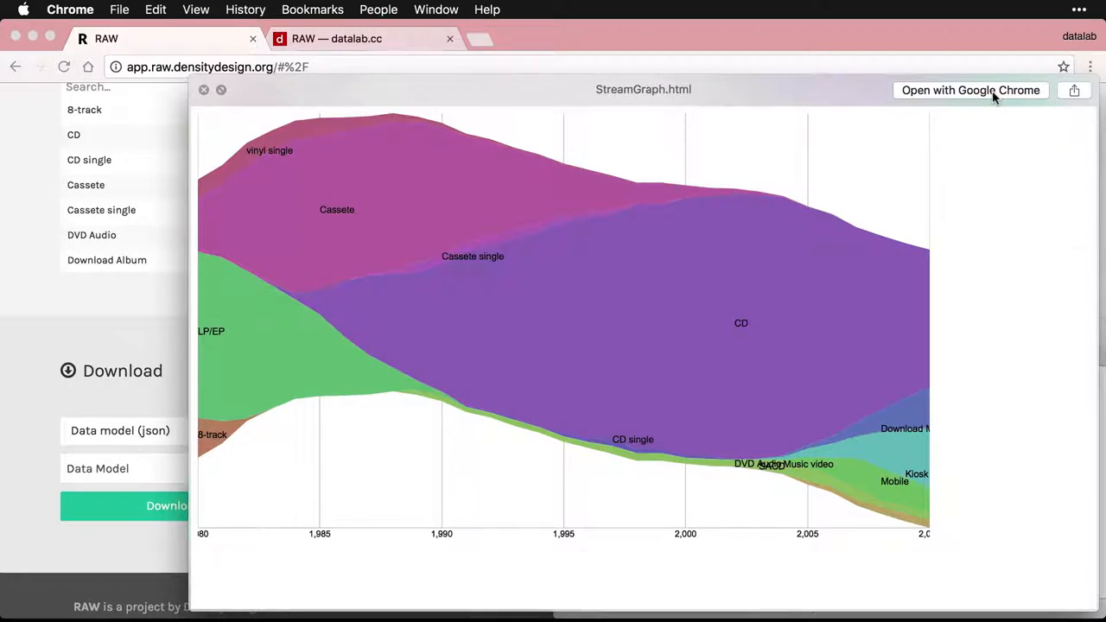
pyautogui.click(971, 90)
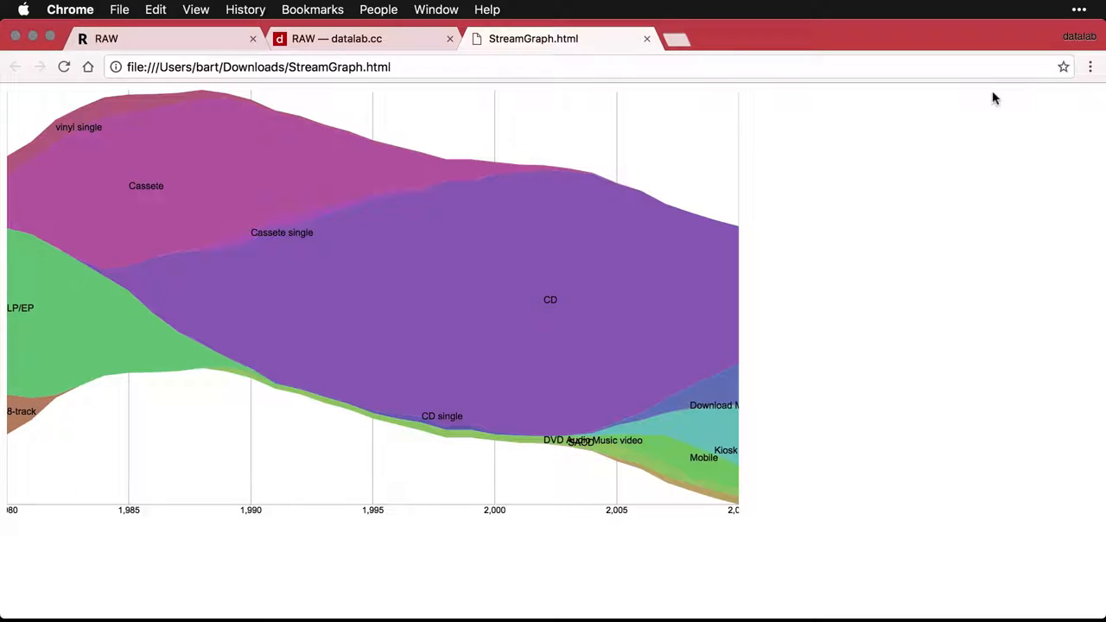
pyautogui.moveTo(465, 90)
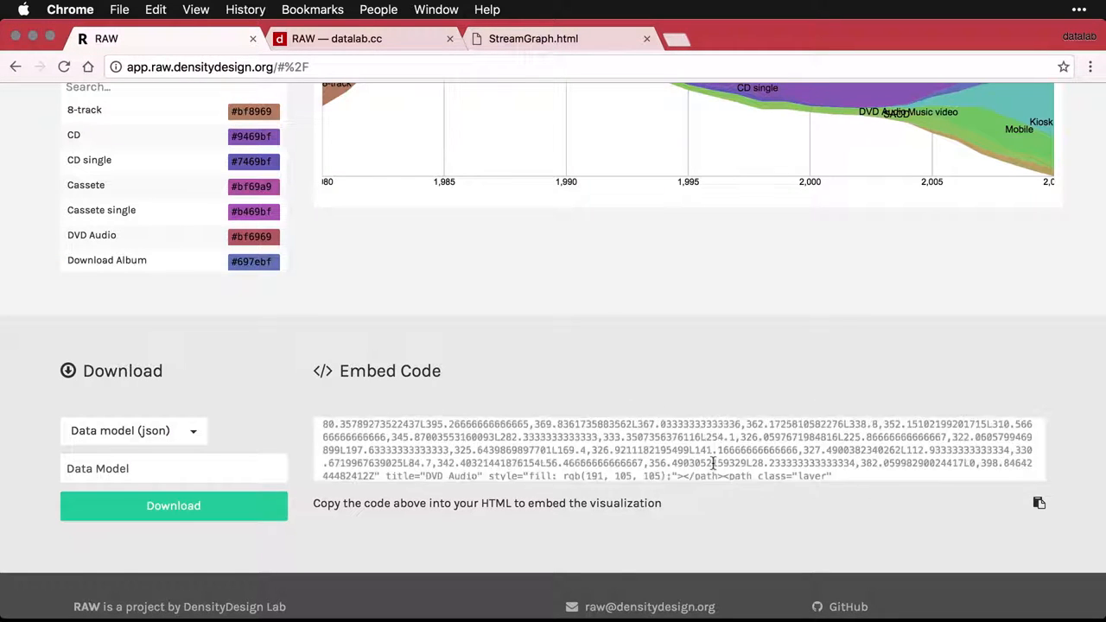
# View the StreamGraph.html tab, then return to RAW's embed code page
pyautogui.click(532, 38)
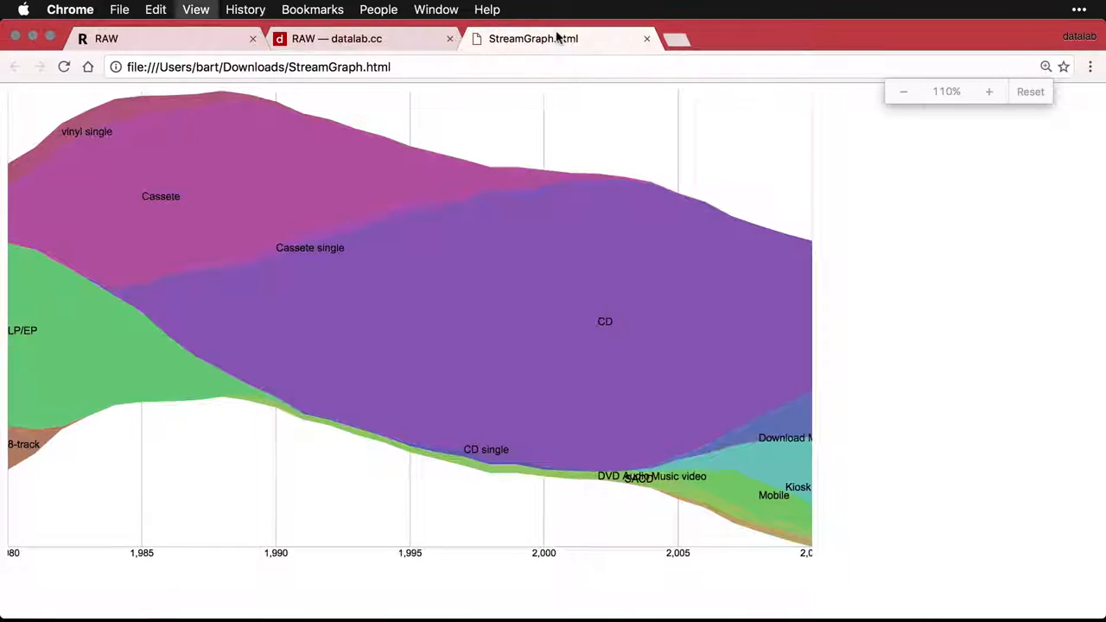
pyautogui.click(988, 90)
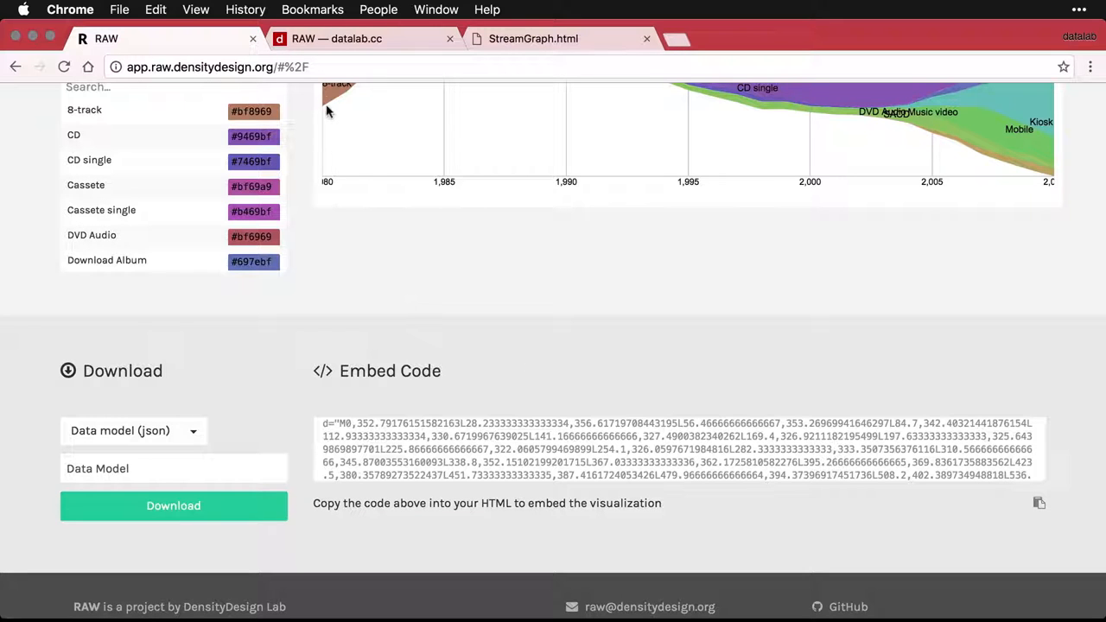
# Switch to the datalab.cc Squarespace editor and scroll to the 'Using the Embed Code from RAW' section
pyautogui.click(349, 38)
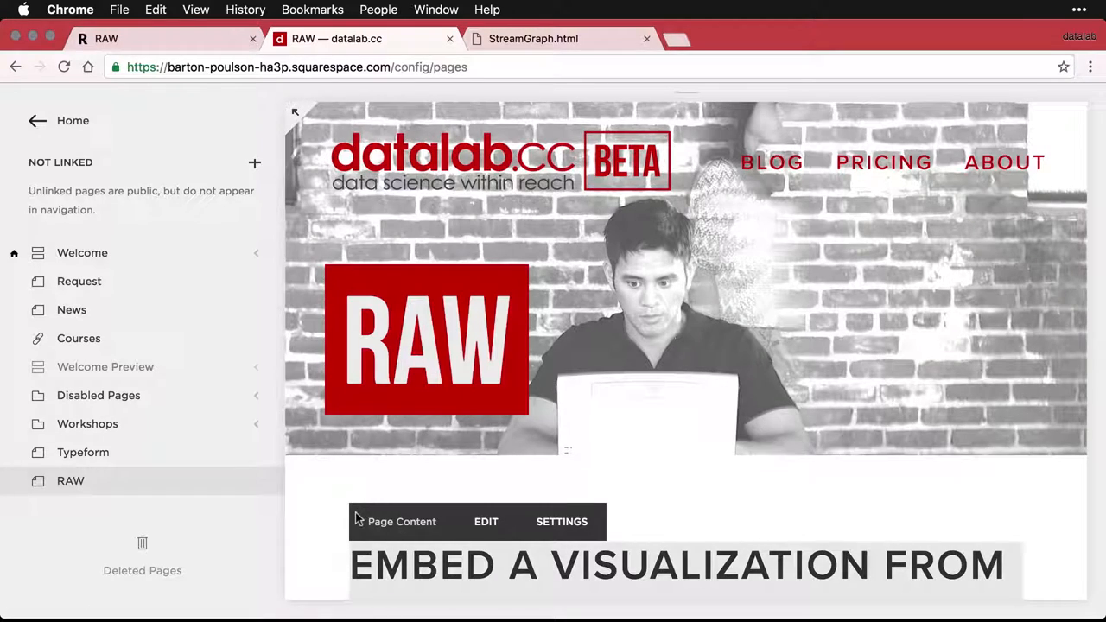
pyautogui.scroll(-3)
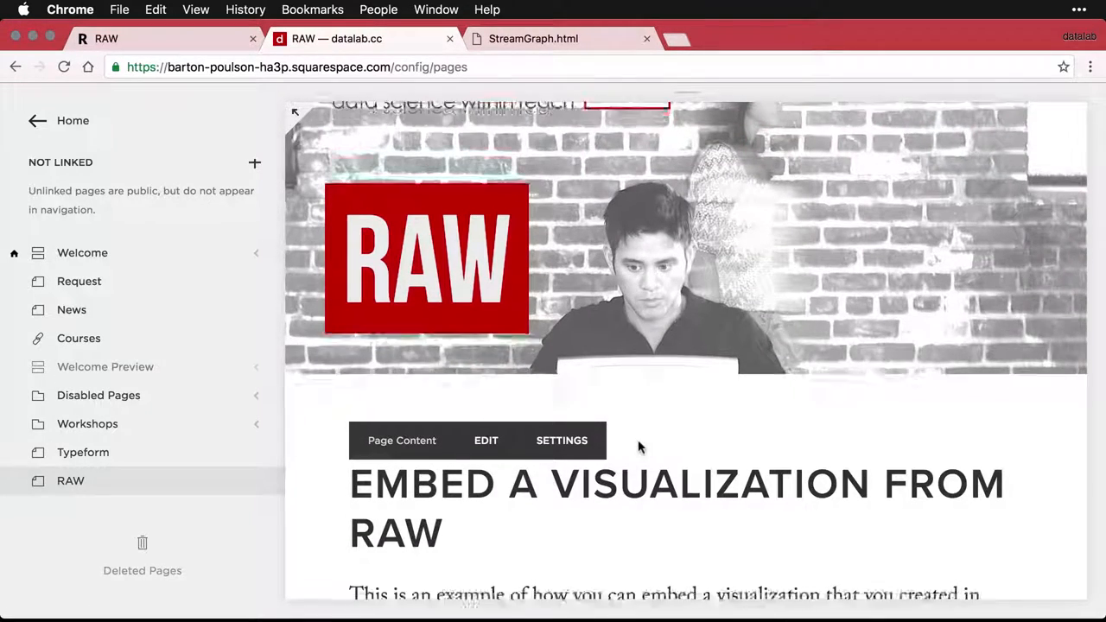
pyautogui.scroll(-3)
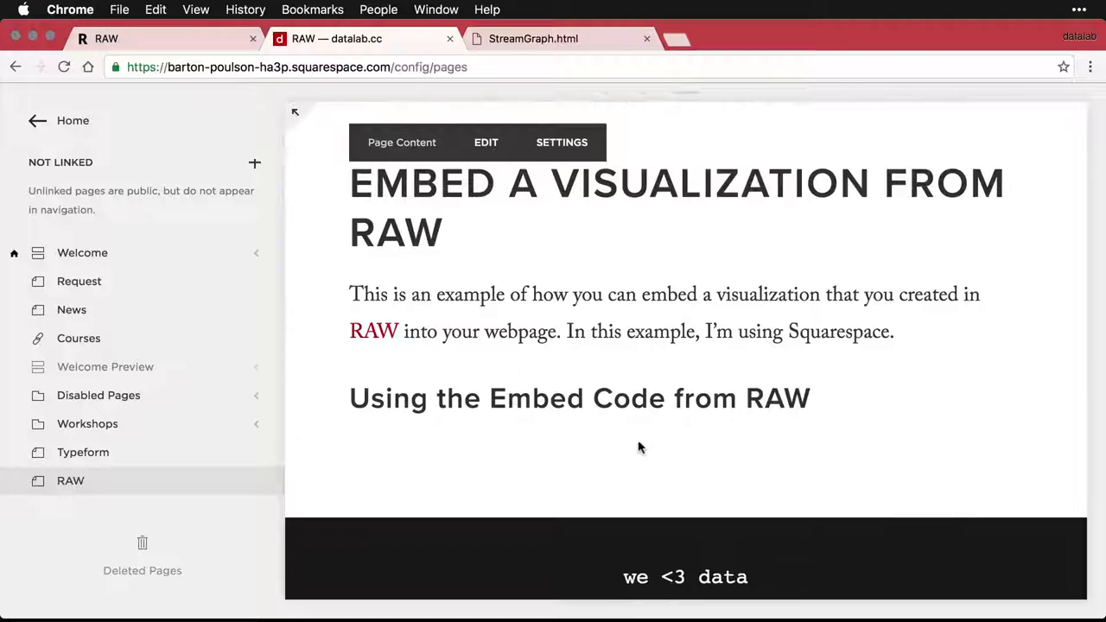
pyautogui.scroll(-3)
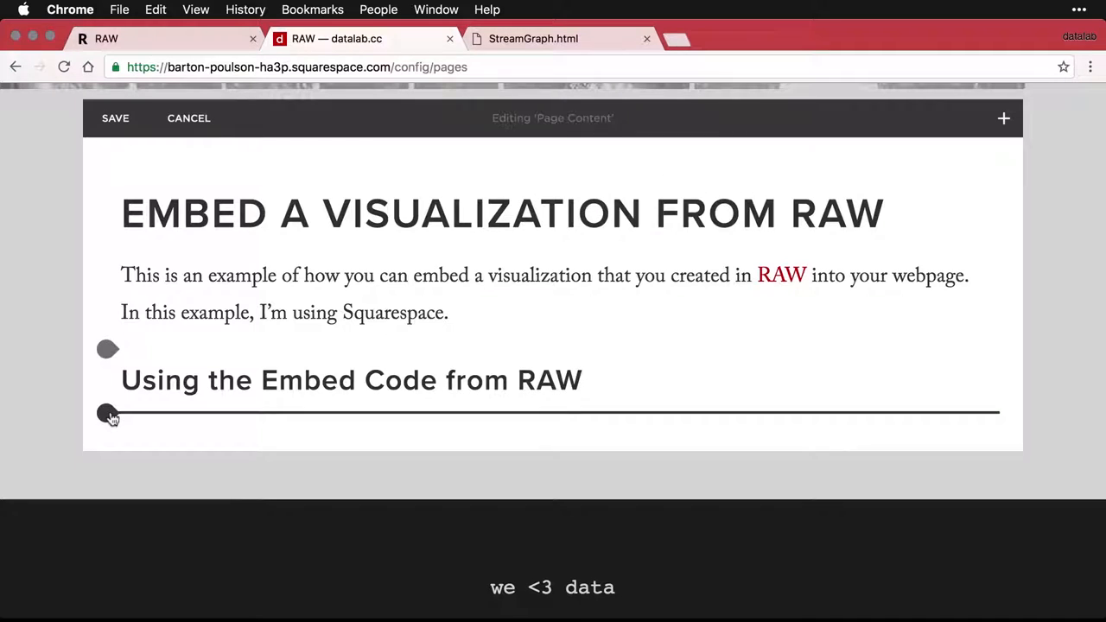
# Insert an Embed block under the heading and set the pasted RAW SVG code in its </> field
pyautogui.click(104, 413)
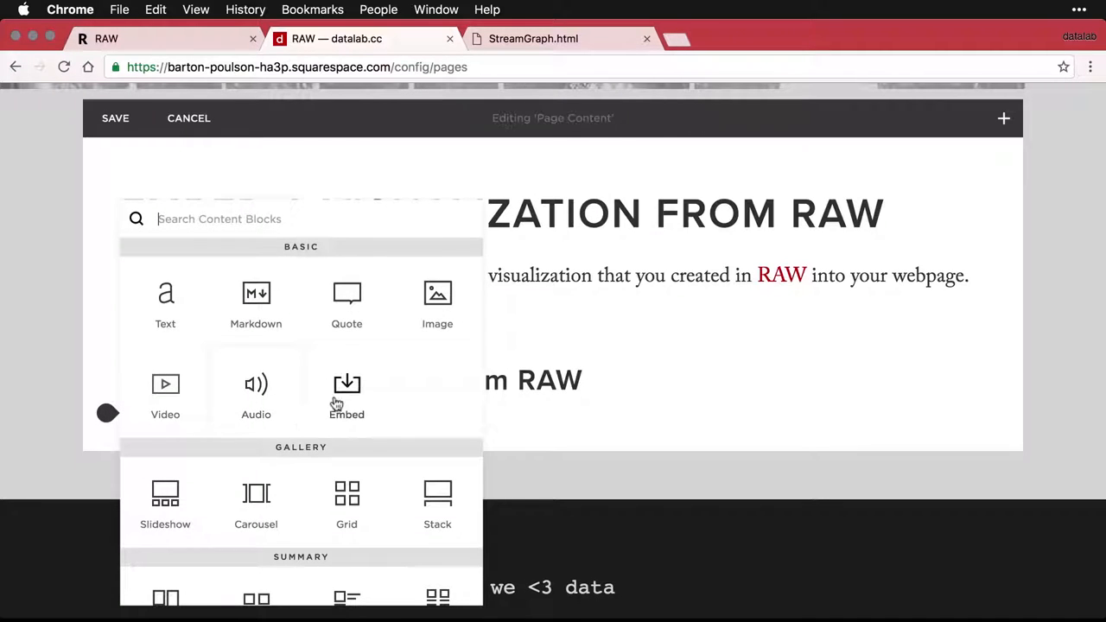
pyautogui.click(345, 389)
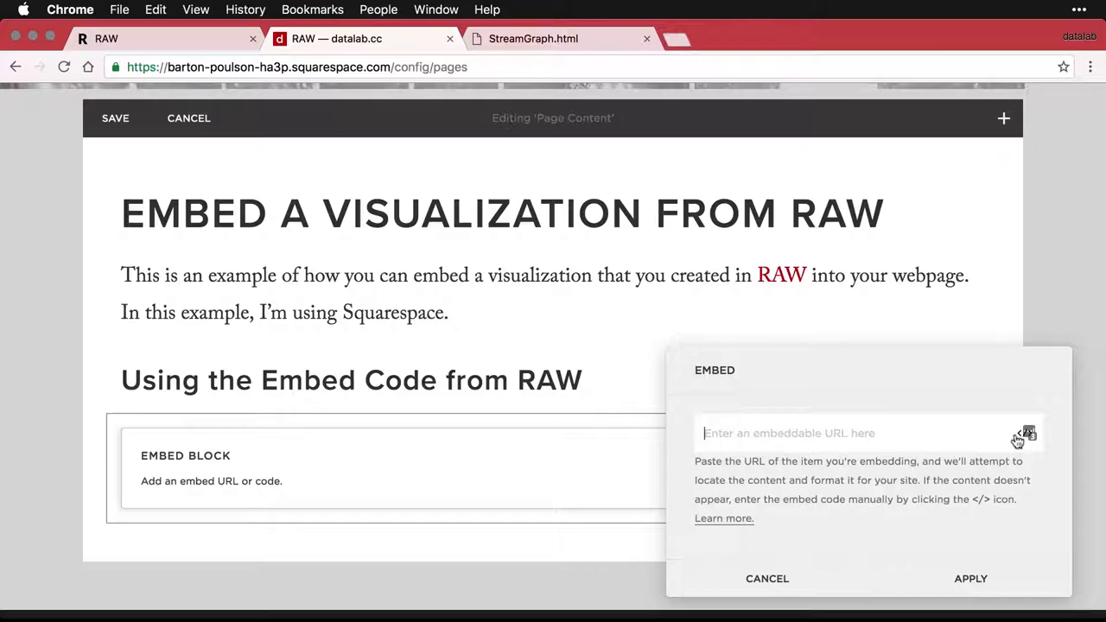
pyautogui.click(1023, 432)
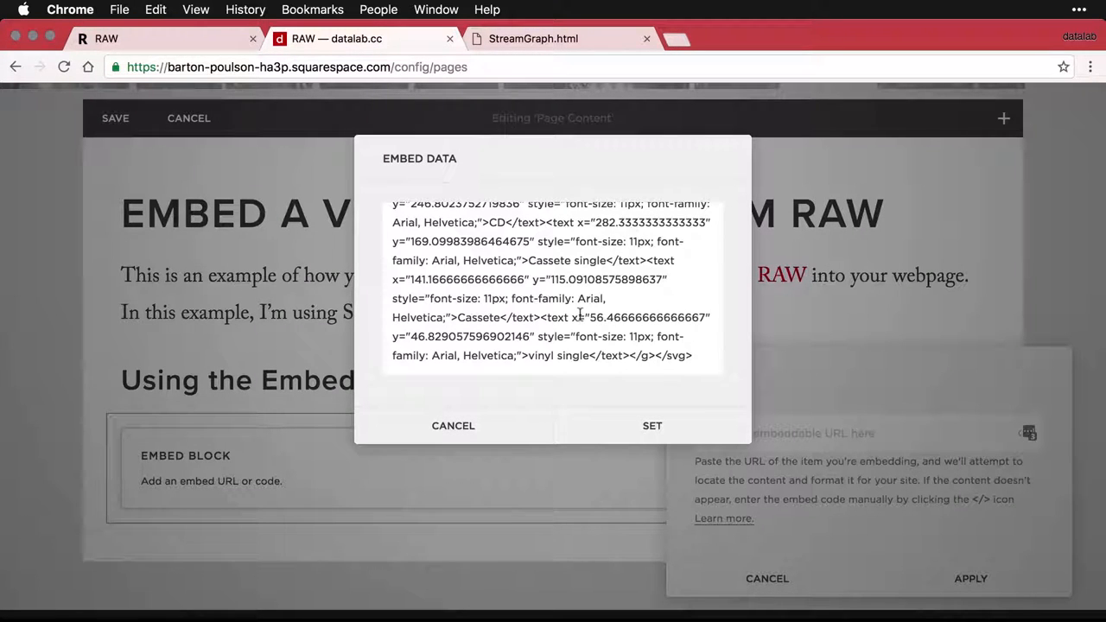
pyautogui.click(652, 425)
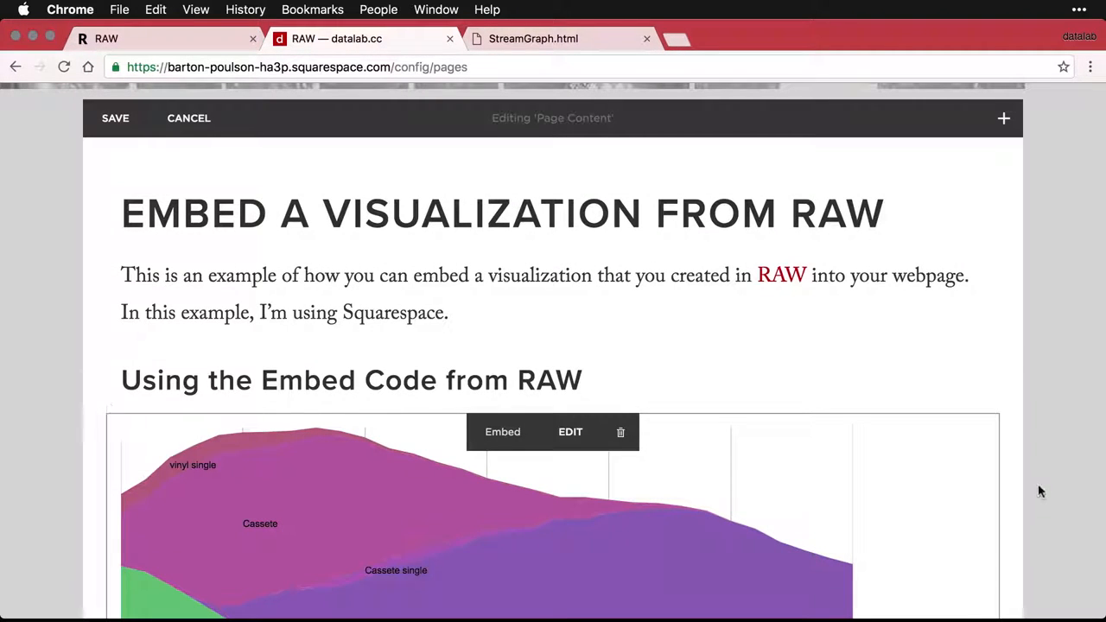
# Scroll through the live /raw page to check the embedded stream graph under its heading
pyautogui.scroll(-3)
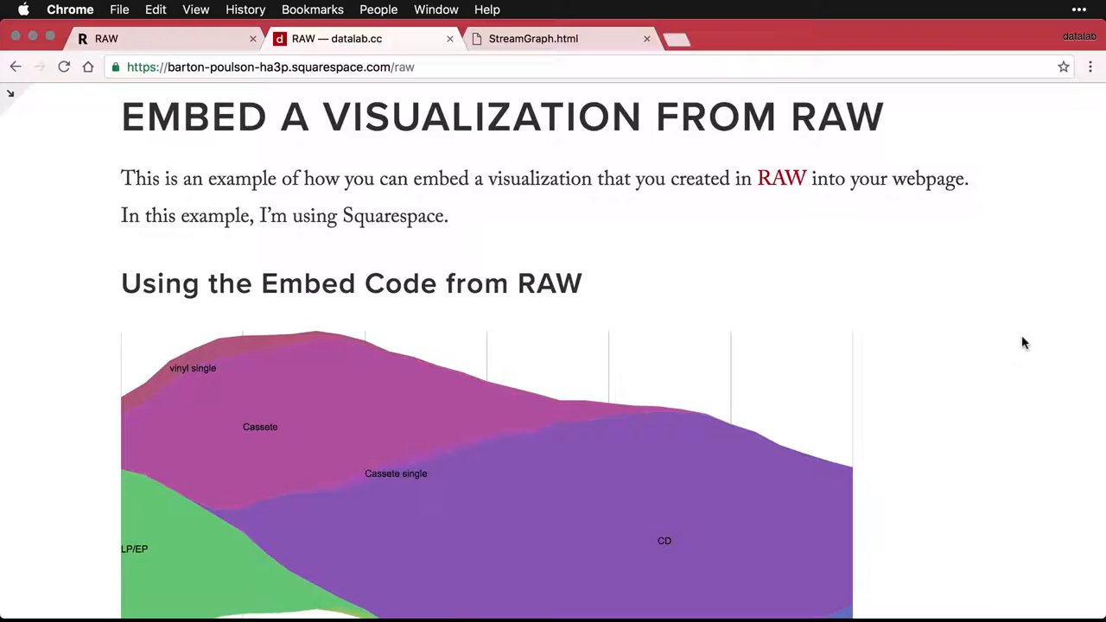
pyautogui.scroll(-3)
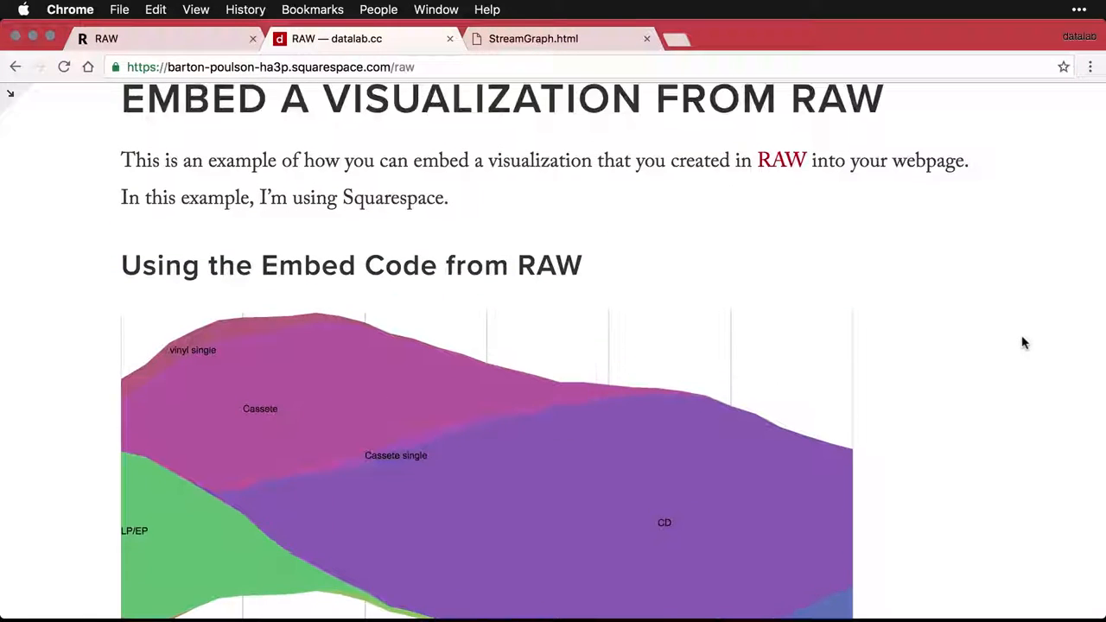
pyautogui.scroll(3)
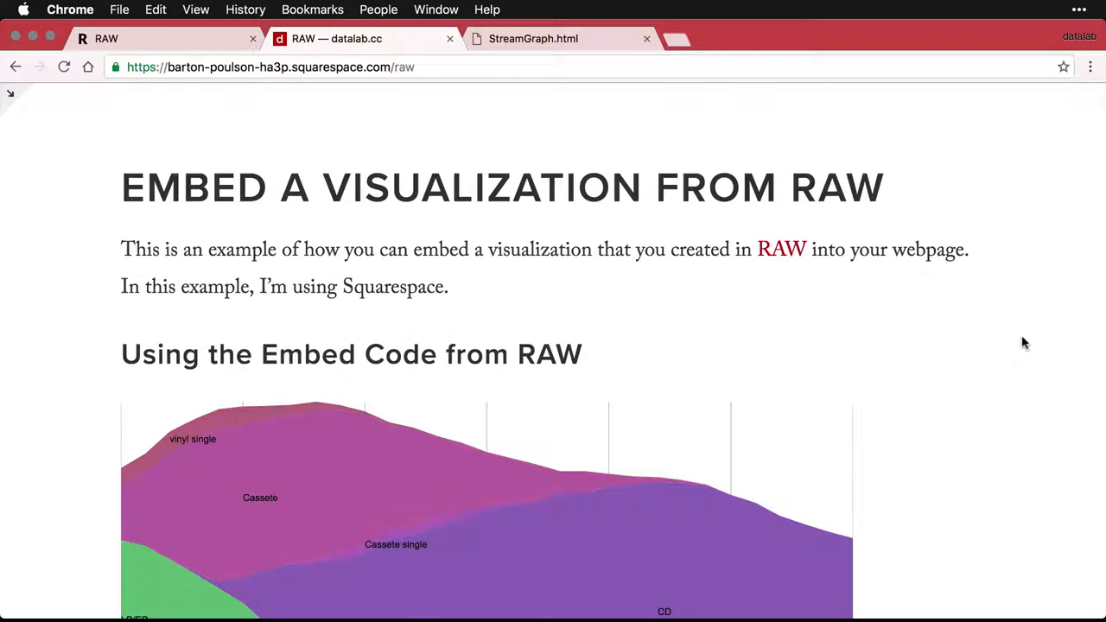
pyautogui.scroll(-3)
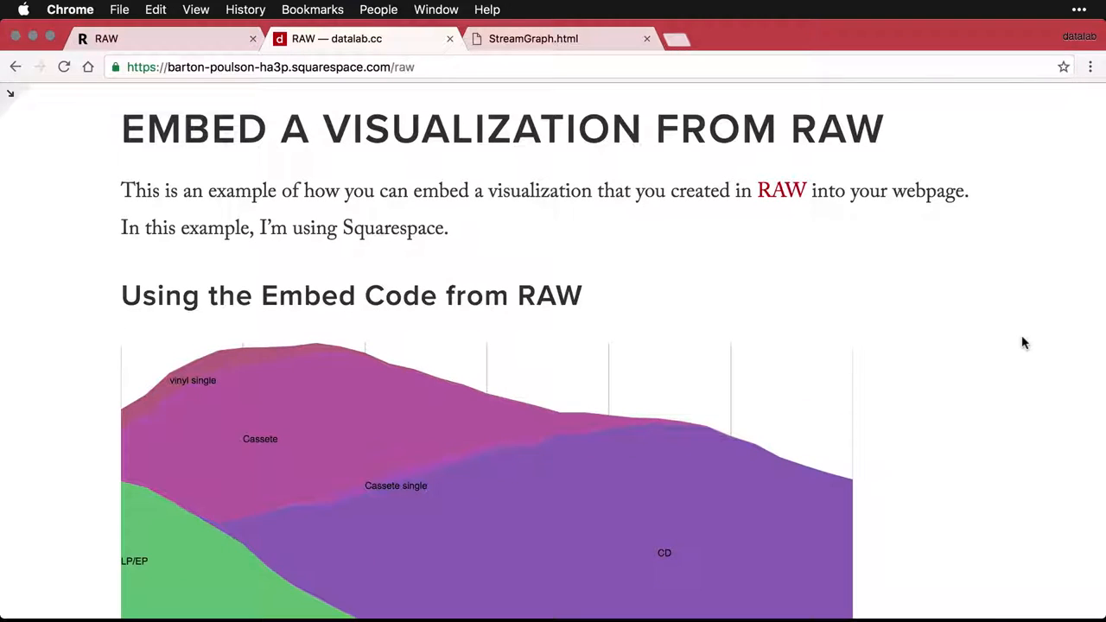